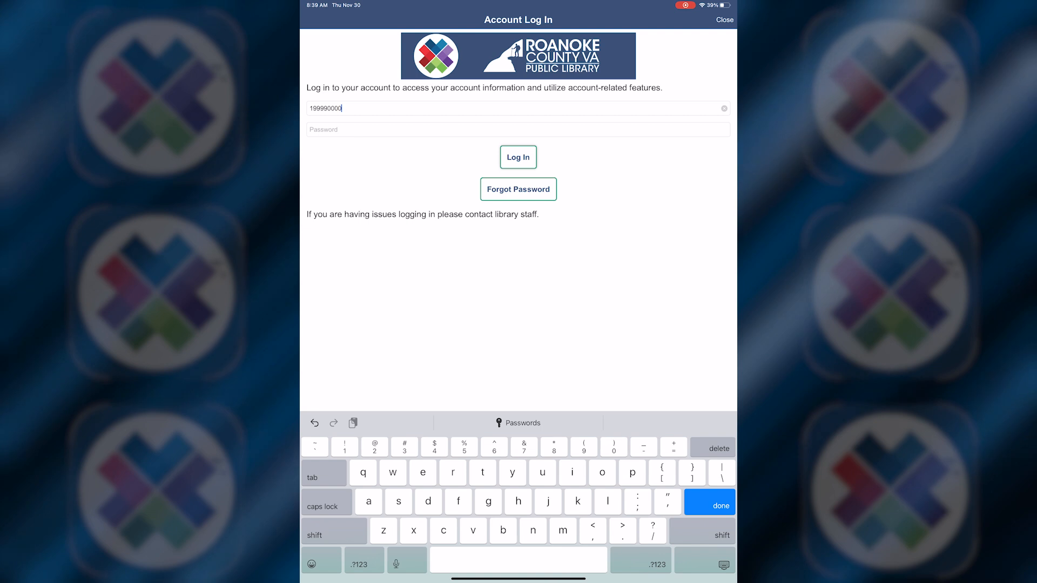
# - Log in with card number ending 123 and view the Areas of Interest subscriptions
pyautogui.write('123')
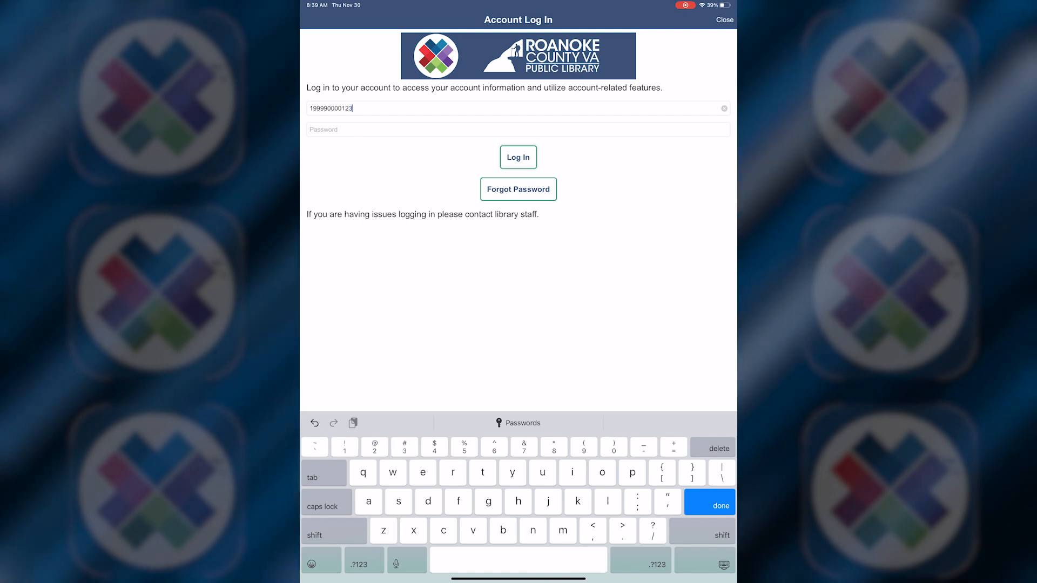
pyautogui.click(517, 158)
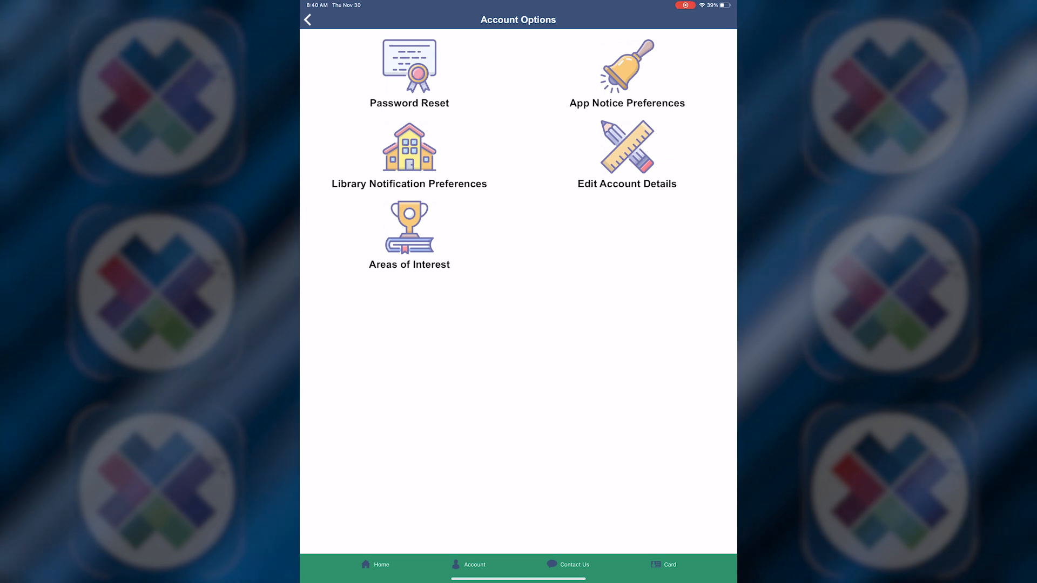
pyautogui.click(409, 72)
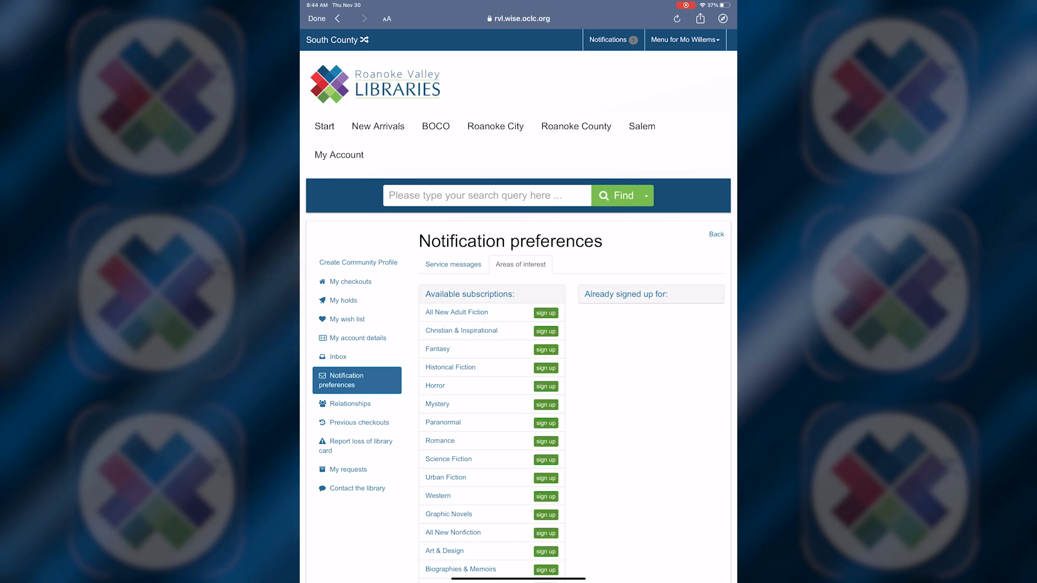
# - Scroll through the available genre subscriptions on the Notification preferences page
pyautogui.scroll(-3)
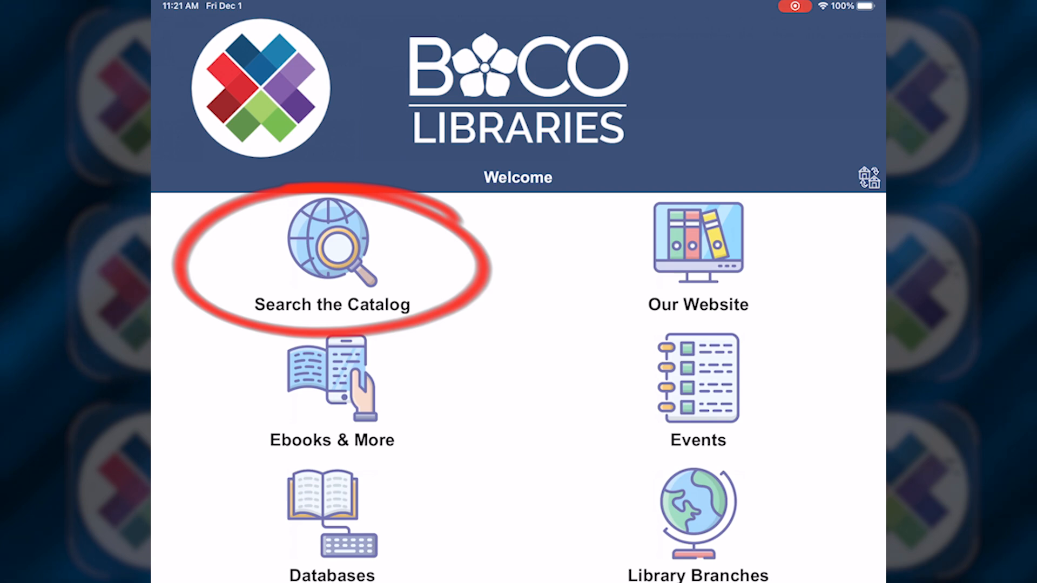
# - Browse the catalog search results for dogs from the Welcome screen
pyautogui.click(332, 241)
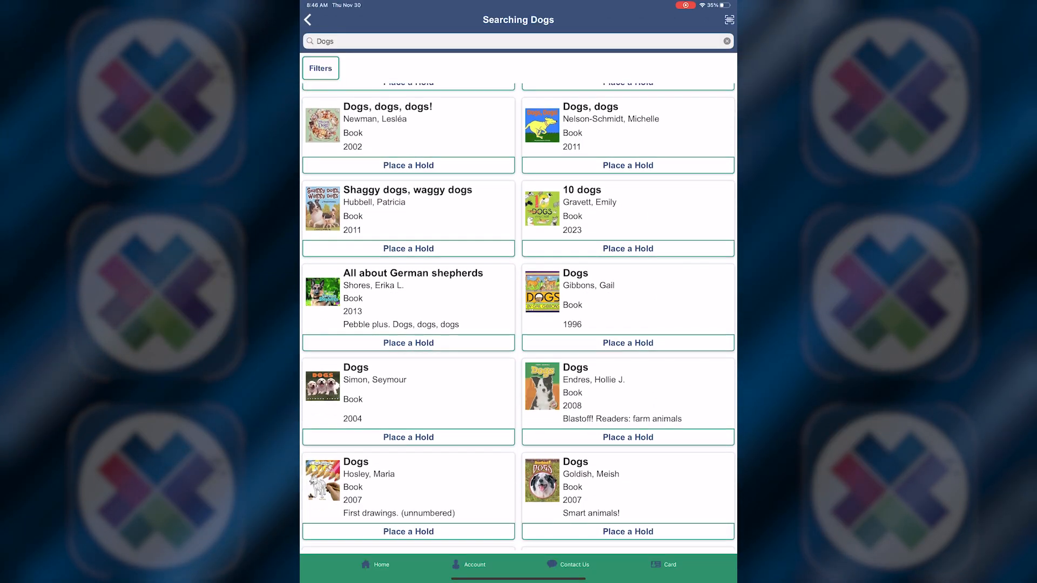
pyautogui.scroll(-3)
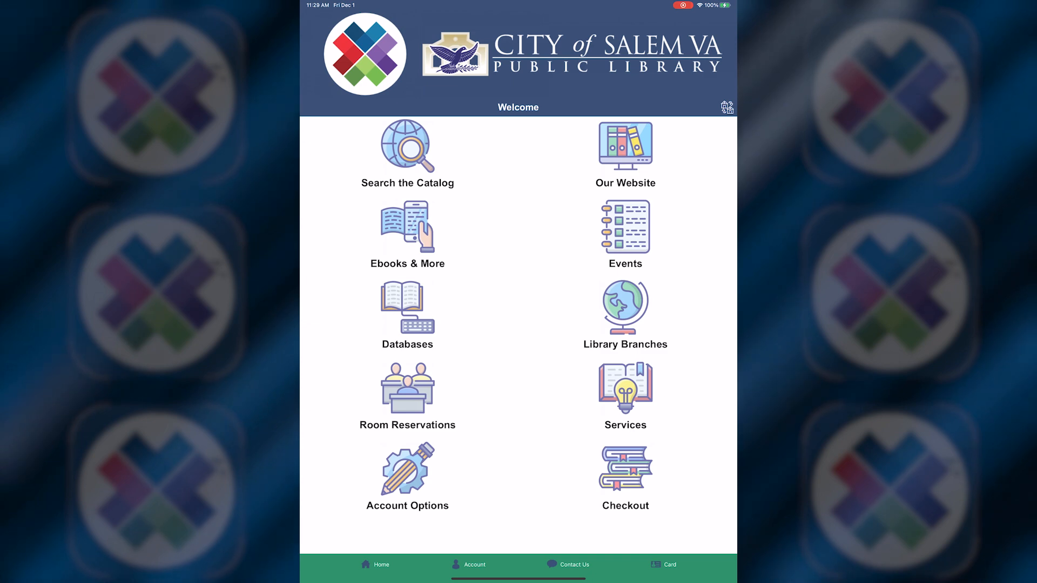
# - Search the catalog for 'Dogs', view the book results, then return Home
pyautogui.click(407, 154)
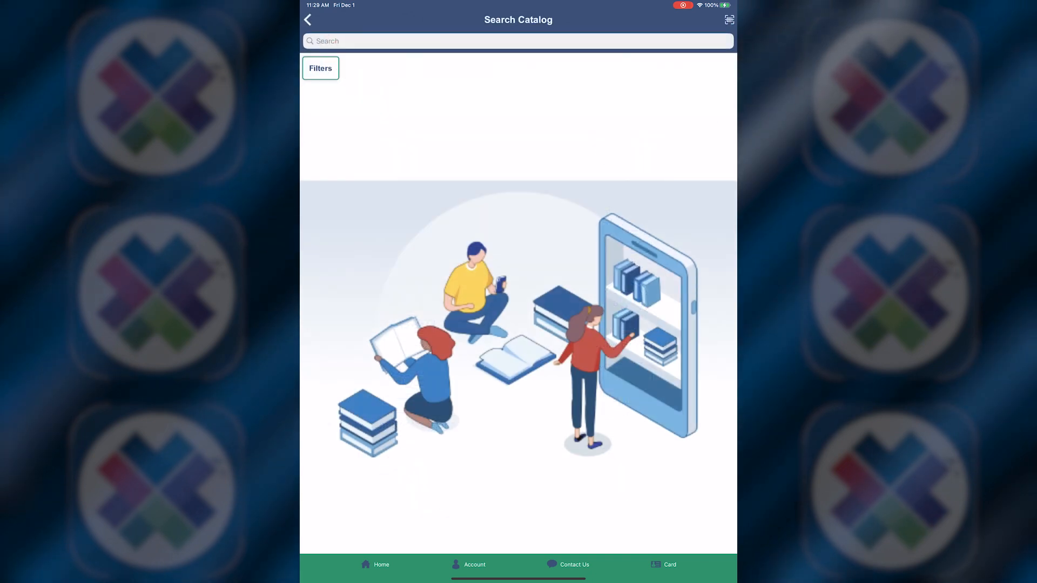
pyautogui.click(319, 68)
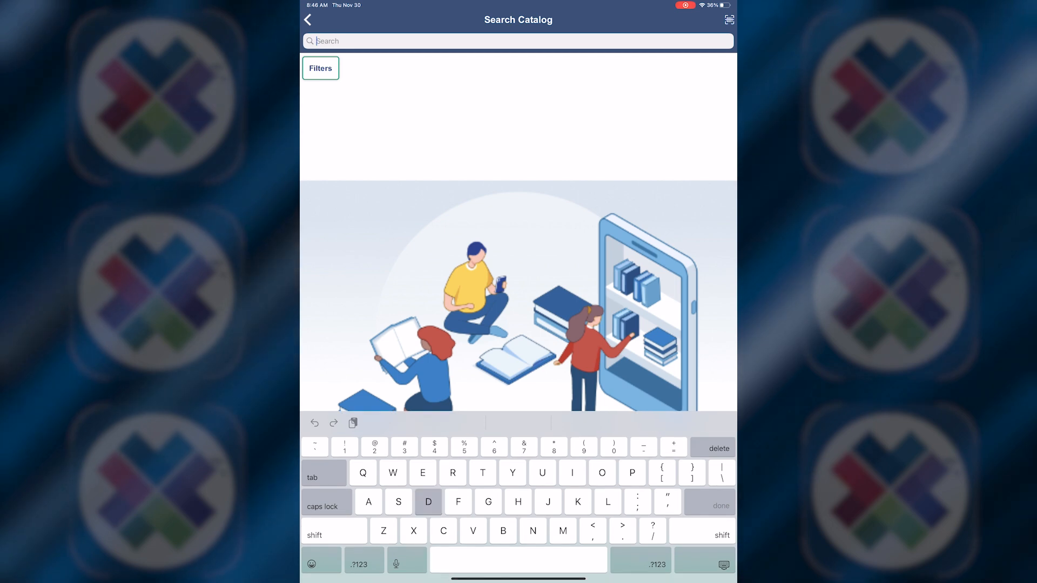
pyautogui.write('Dogs')
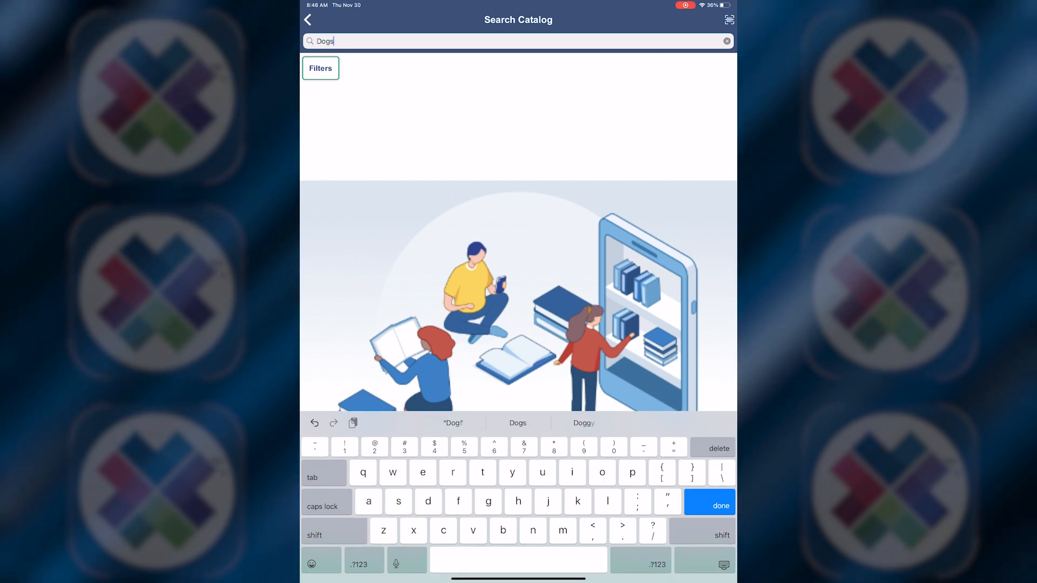
pyautogui.click(719, 504)
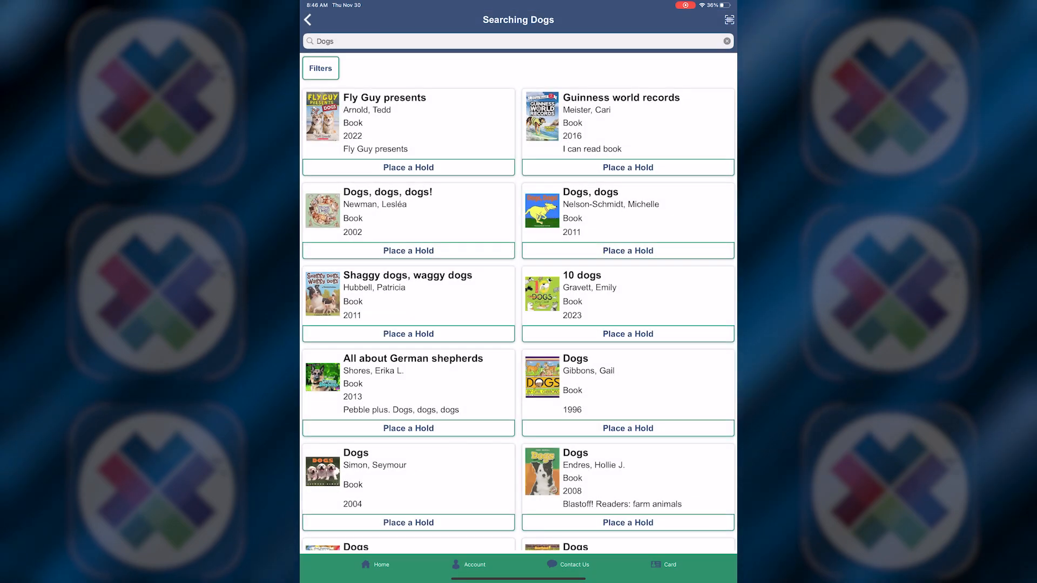
pyautogui.click(306, 20)
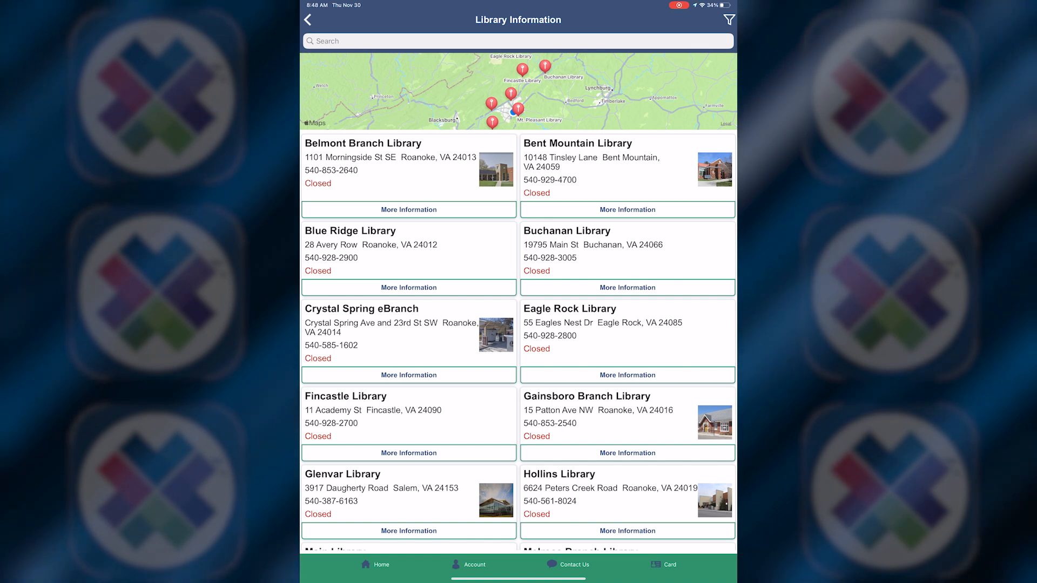
# - View Belmont Branch Library's address and weekly hours, then return Home
pyautogui.click(408, 210)
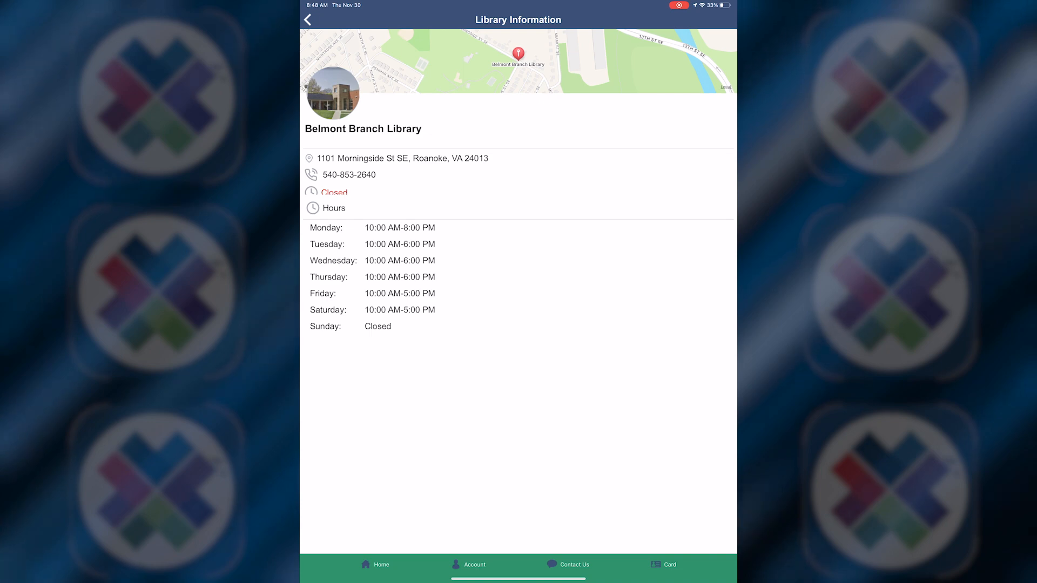
pyautogui.click(308, 20)
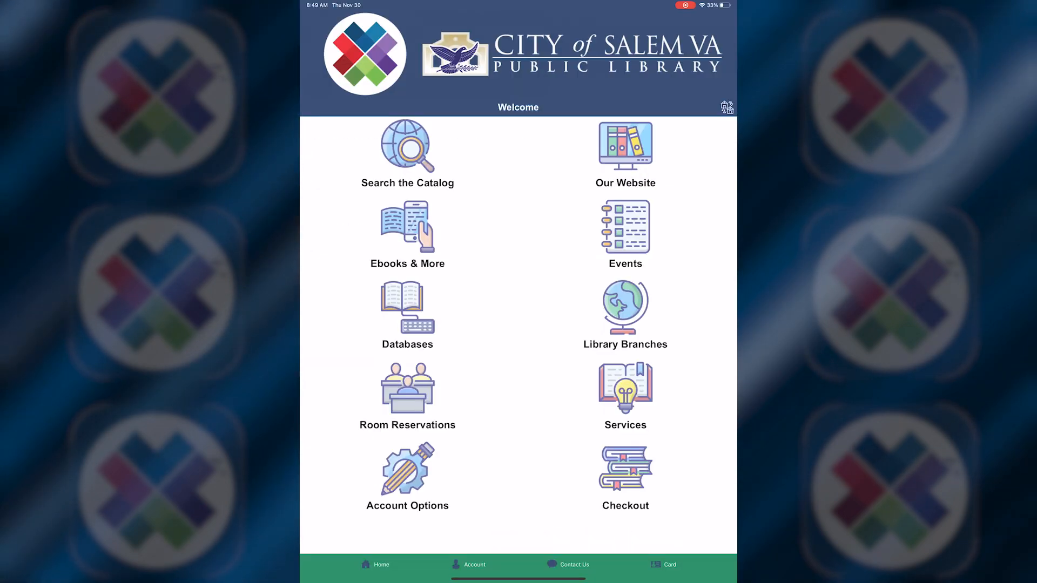
# - Browse the Ebooks & More site's available titles and new fiction eBooks
pyautogui.click(625, 154)
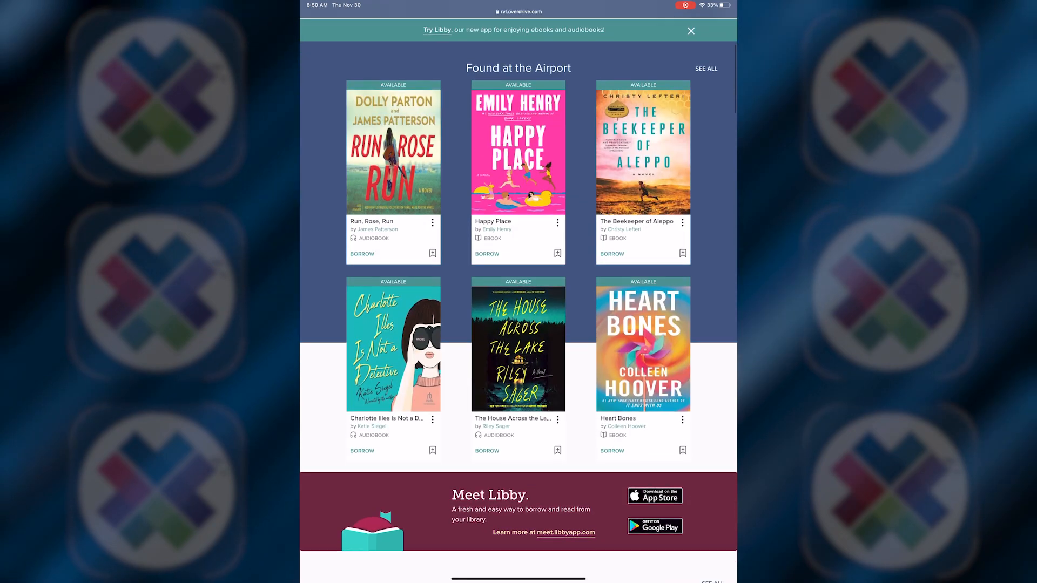
pyautogui.scroll(-3)
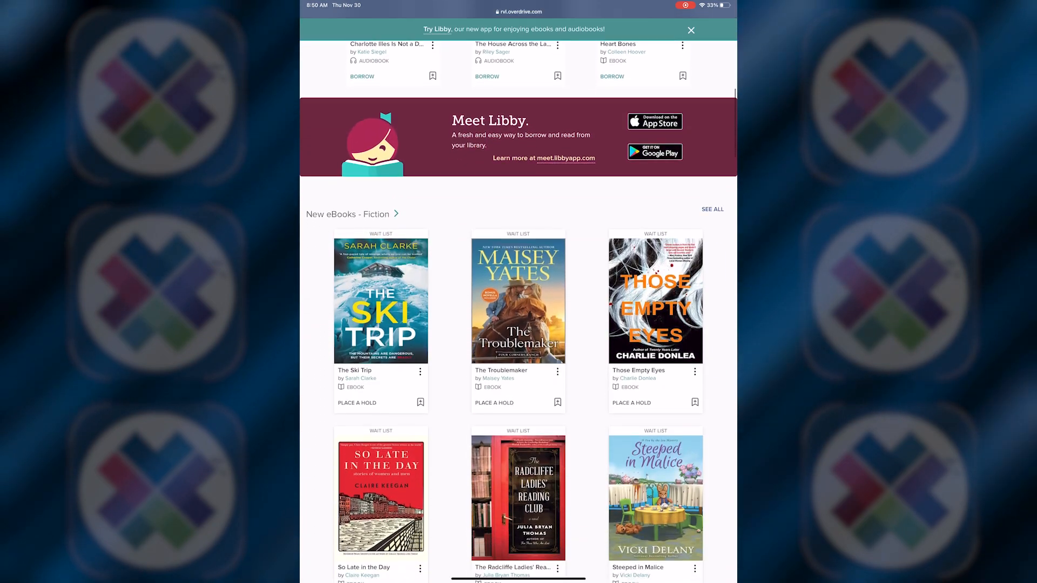